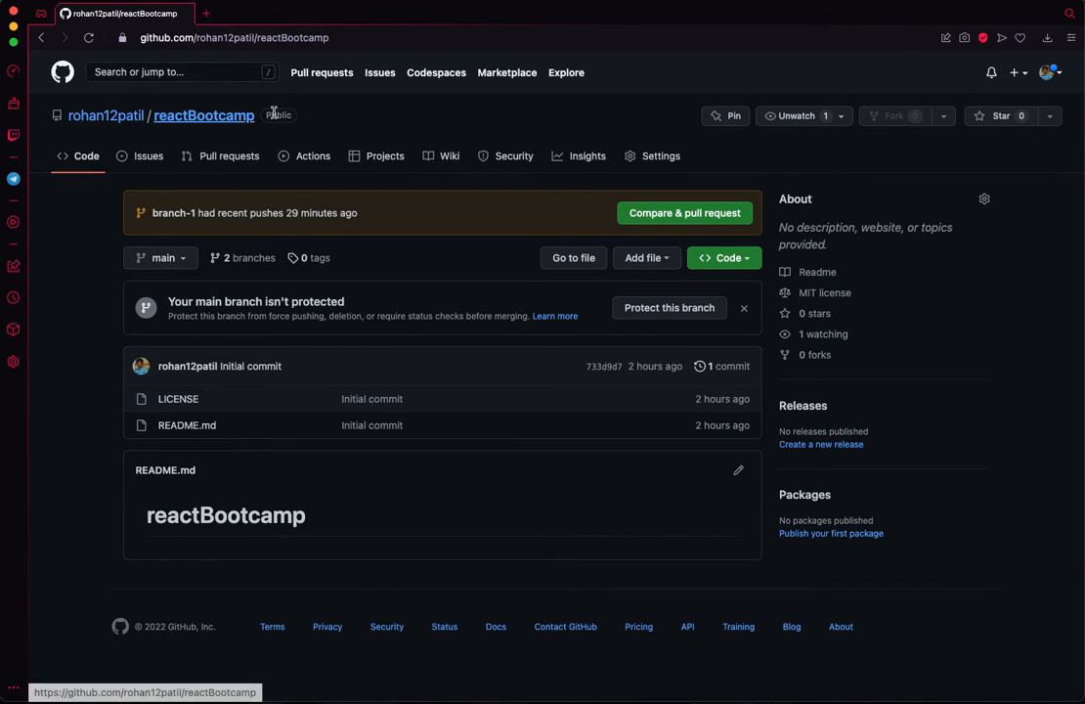
{"action": "mouse_move", "coordinate": [947, 305]}
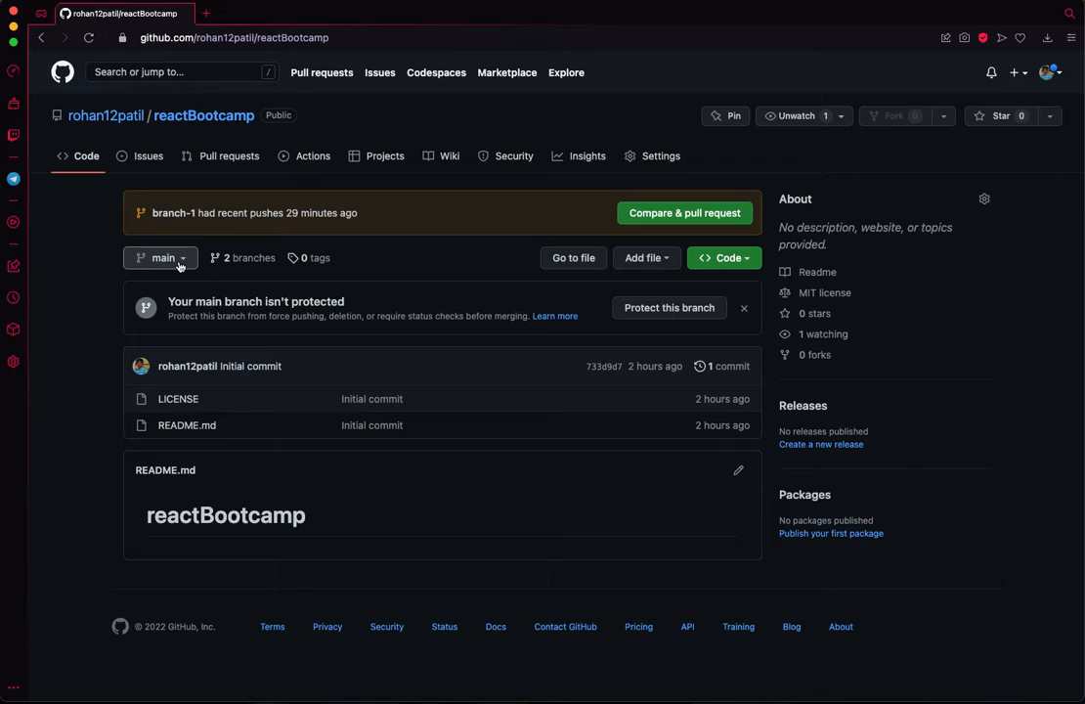
{"action": "mouse_move", "coordinate": [168, 262]}
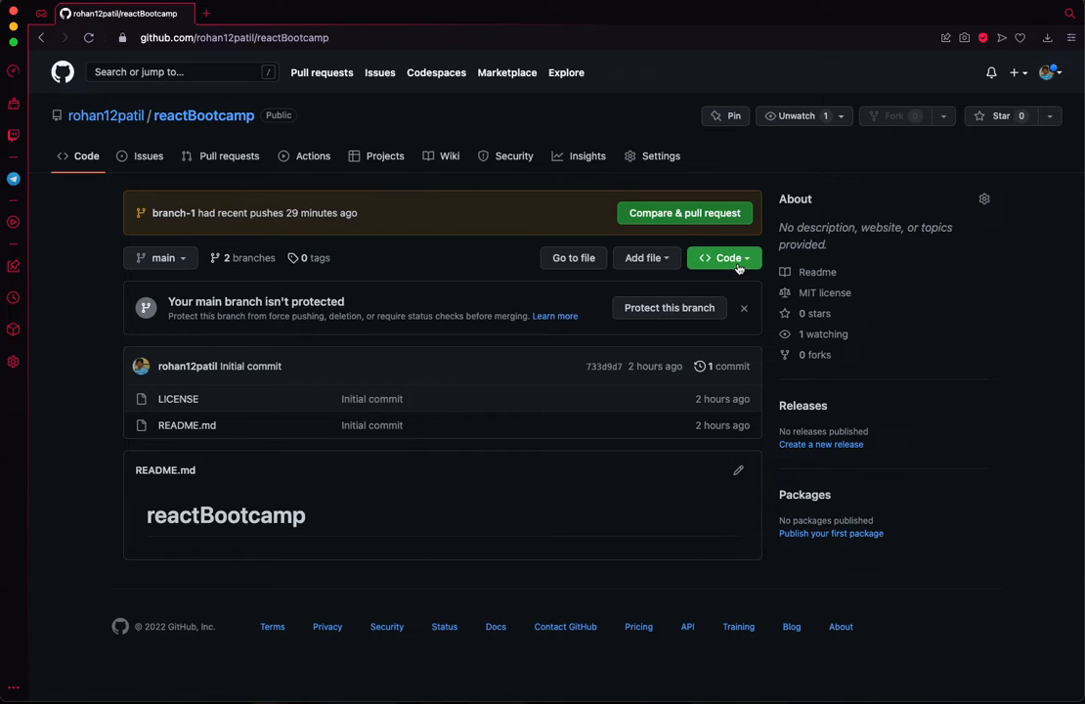
Step: Switch reactBootcamp from main to branch-1 and list its codespaces from the Code menu
{"action": "left_click", "coordinate": [723, 258]}
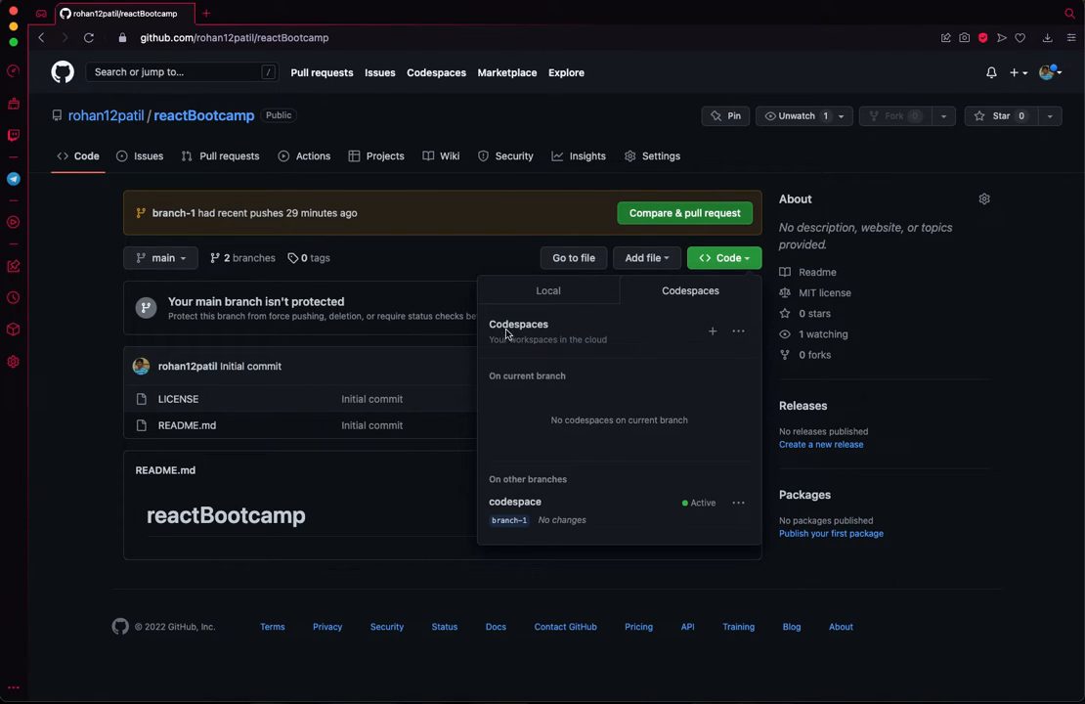
{"action": "mouse_move", "coordinate": [199, 274]}
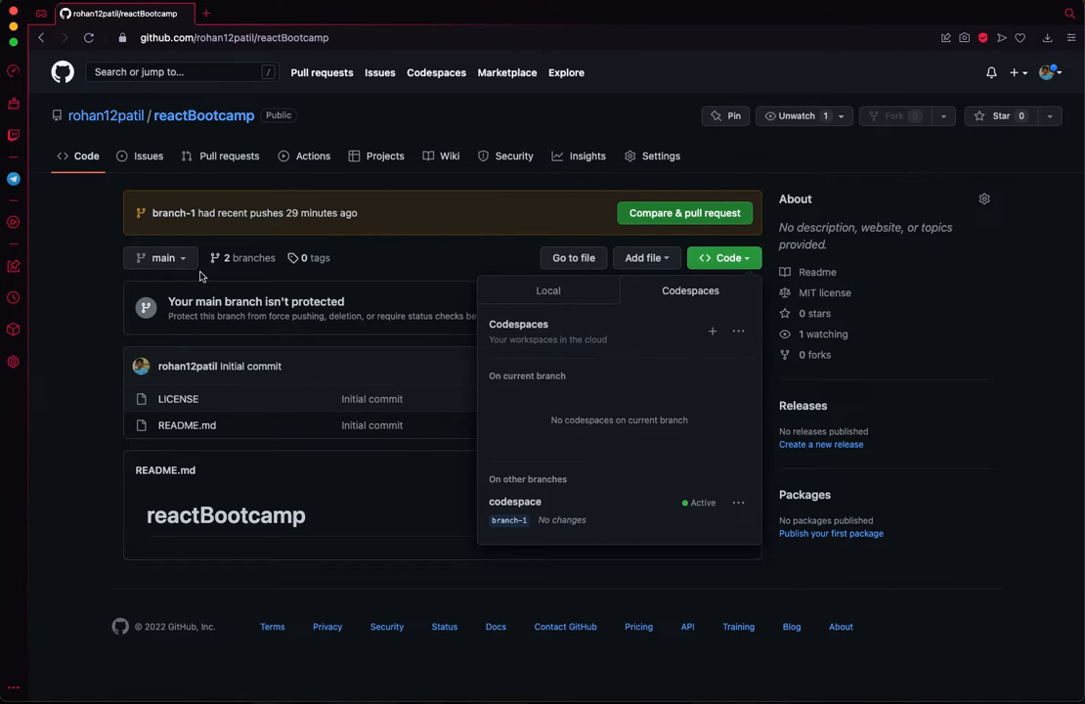
{"action": "left_click", "coordinate": [160, 258]}
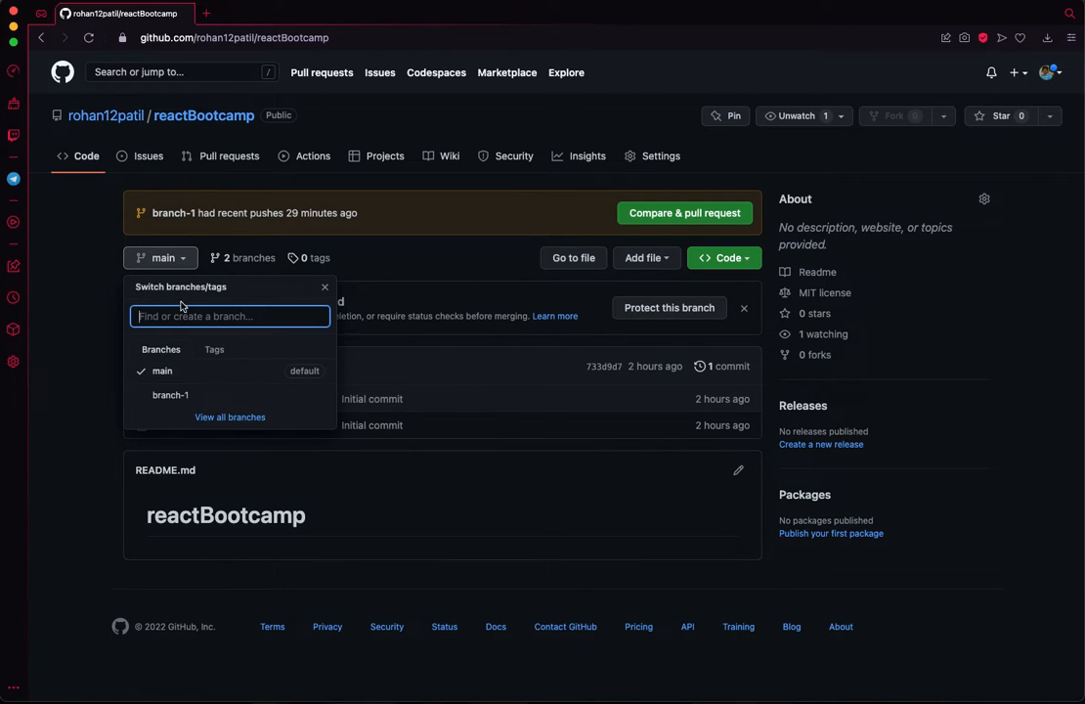
{"action": "left_click", "coordinate": [170, 395]}
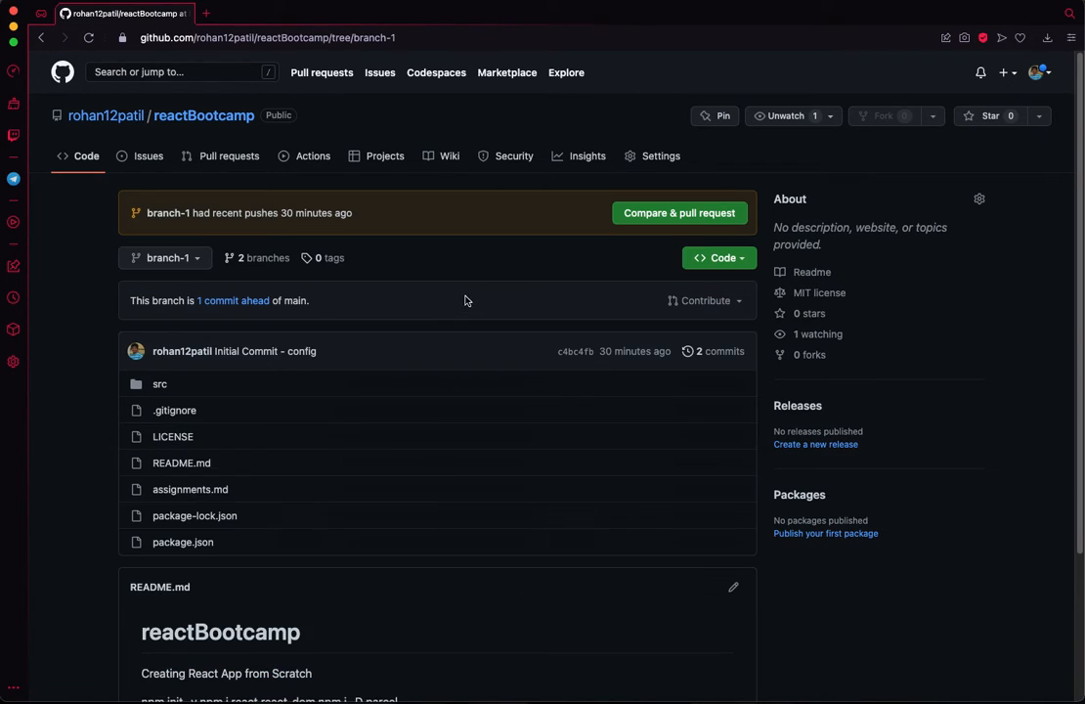
{"action": "left_click", "coordinate": [719, 258]}
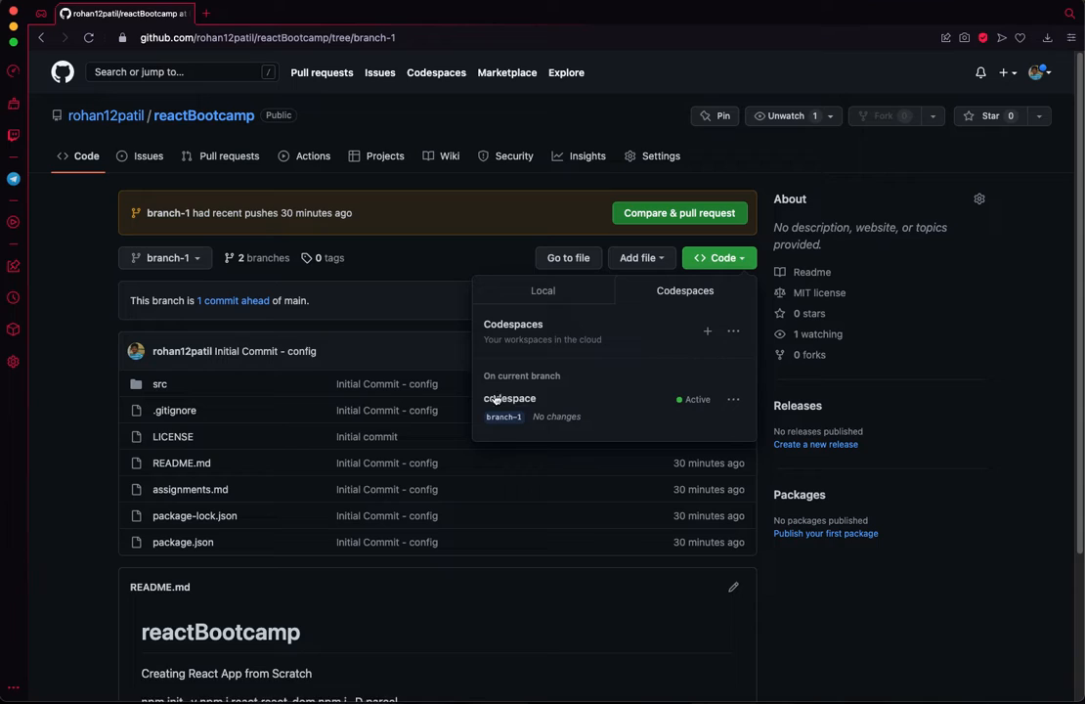
{"action": "mouse_move", "coordinate": [509, 399]}
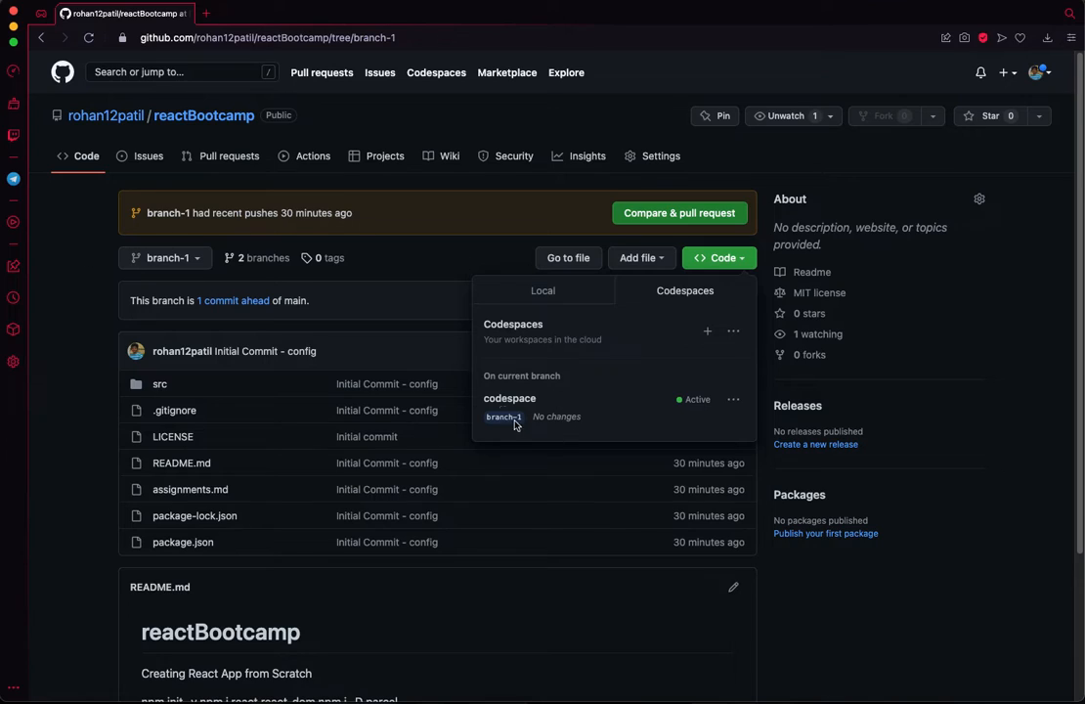
{"action": "mouse_move", "coordinate": [508, 399]}
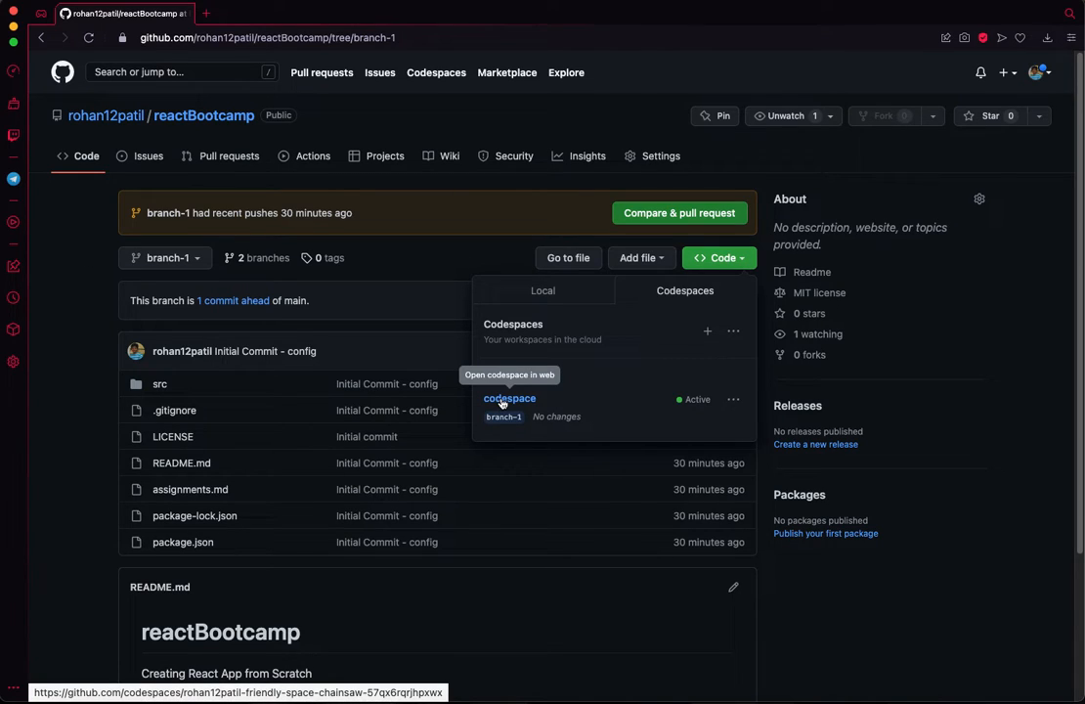
Step: Open the branch-1 codespace in the browser and add console.log('test') at the end of App.js
{"action": "left_click", "coordinate": [509, 399]}
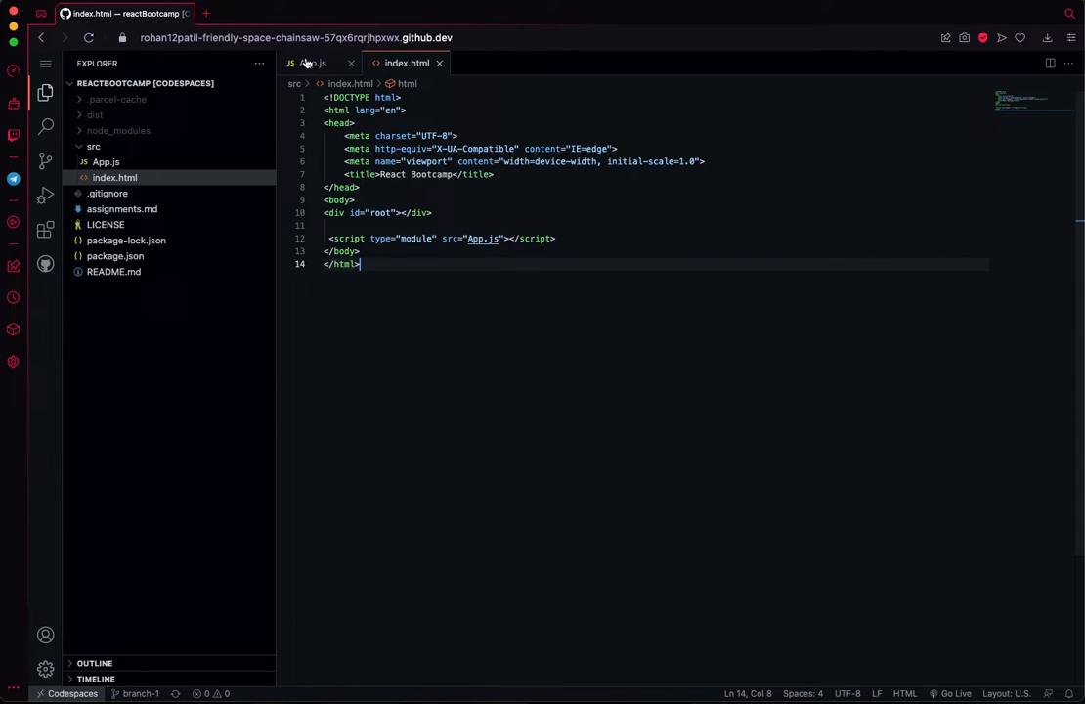
{"action": "left_click", "coordinate": [313, 63]}
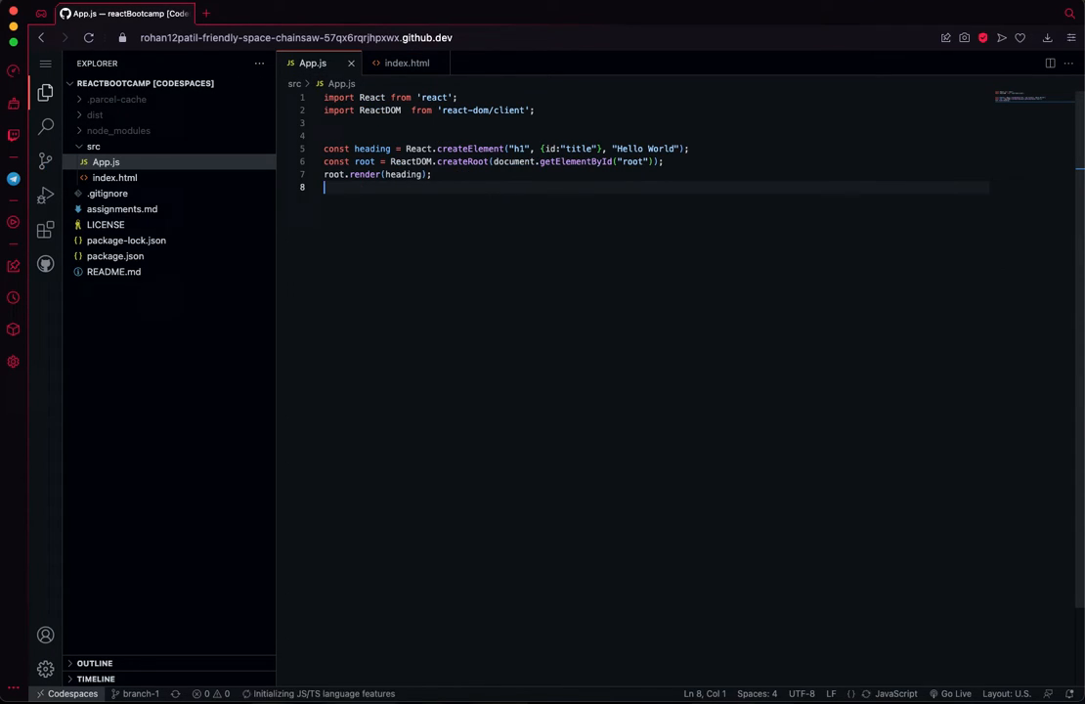
{"action": "type", "text": "console.log"}
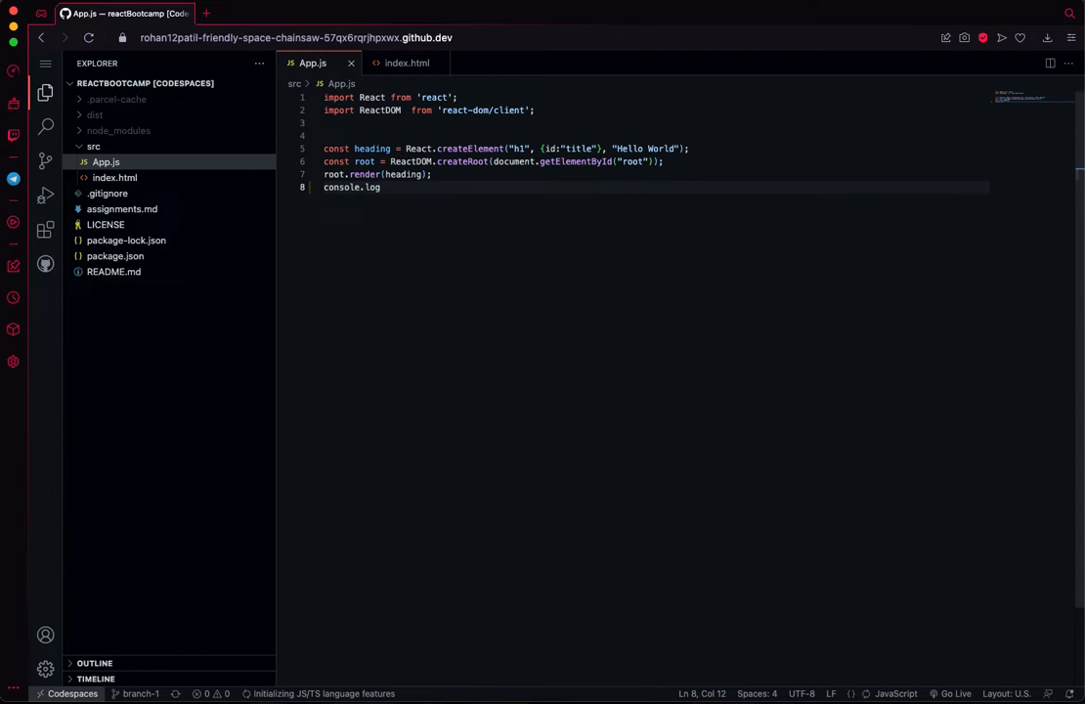
{"action": "type", "text": "('test')"}
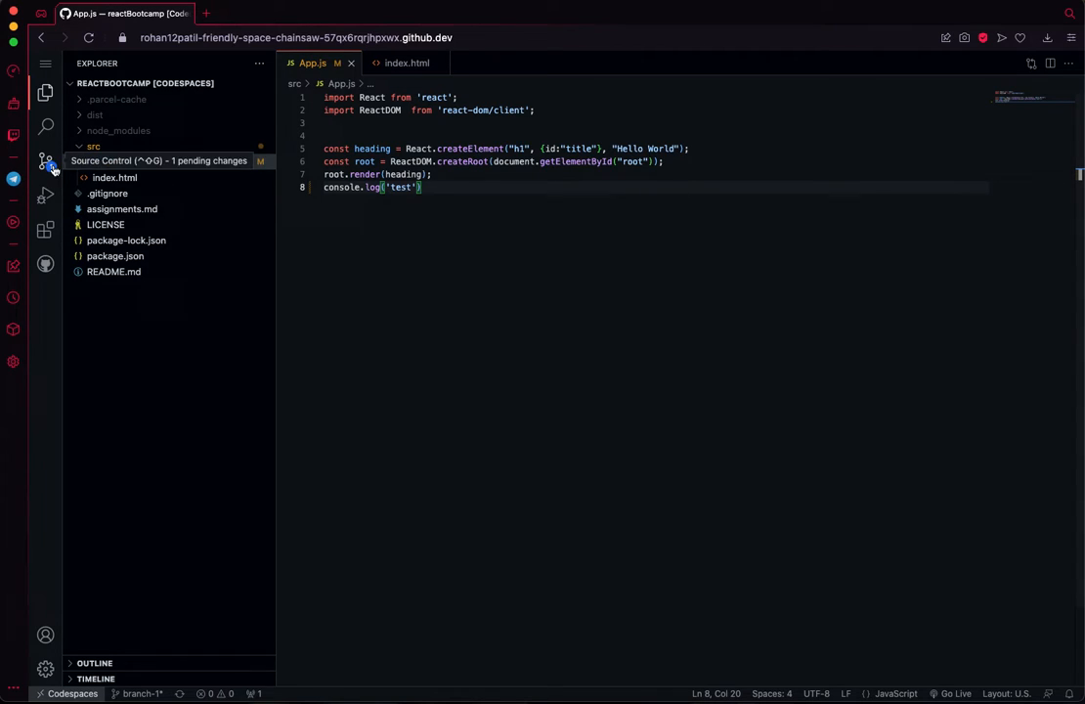
Step: Show App.js as a pending change in Source Control, then open the preview page
{"action": "left_click", "coordinate": [45, 160]}
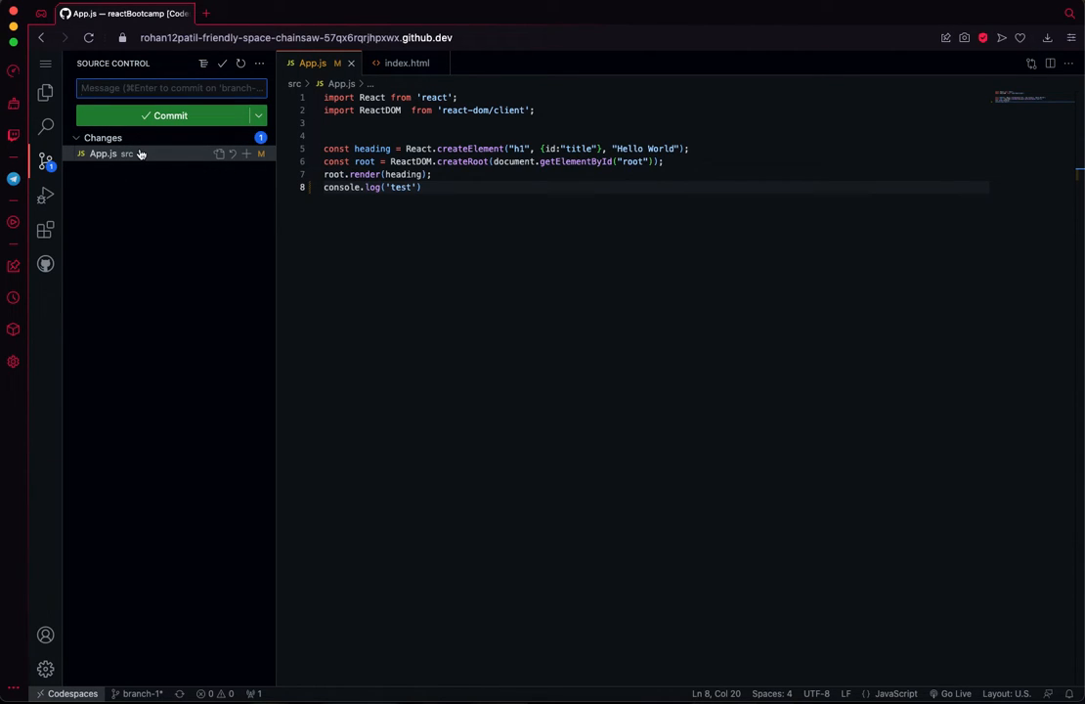
{"action": "mouse_move", "coordinate": [473, 344]}
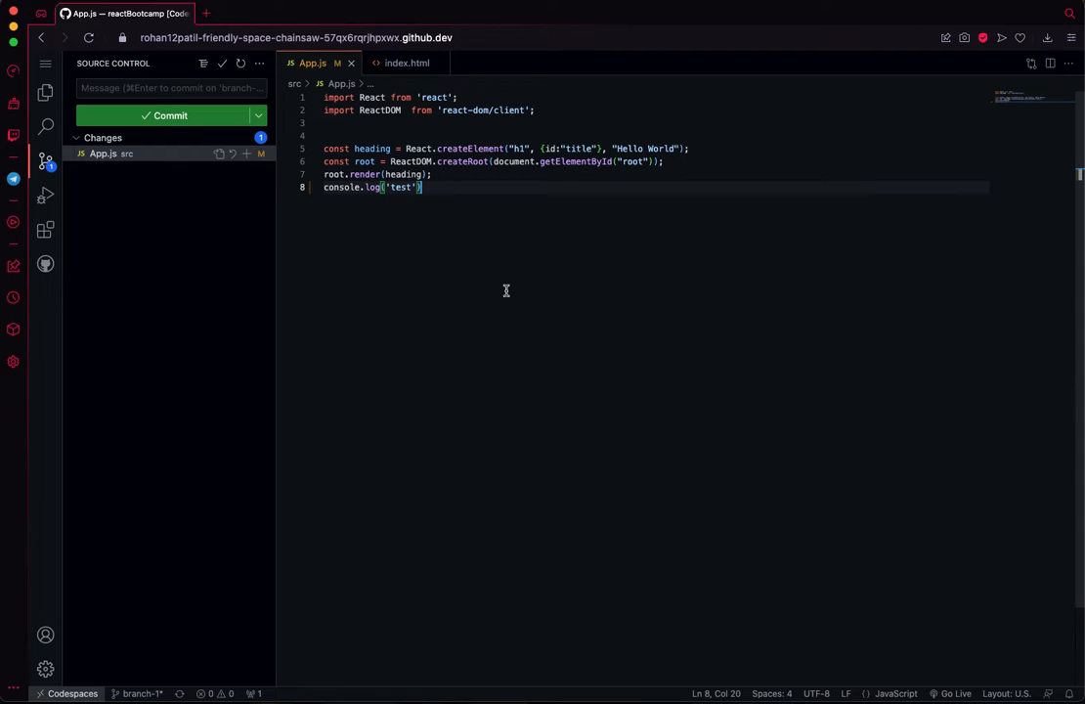
{"action": "mouse_move", "coordinate": [806, 505]}
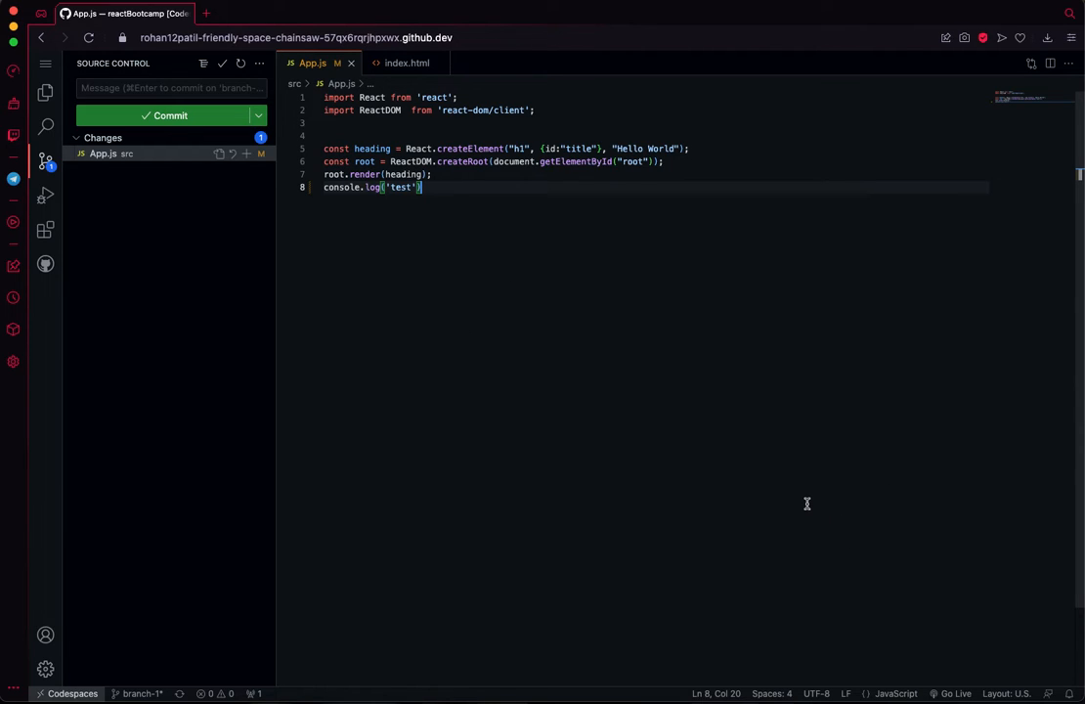
{"action": "mouse_move", "coordinate": [194, 404]}
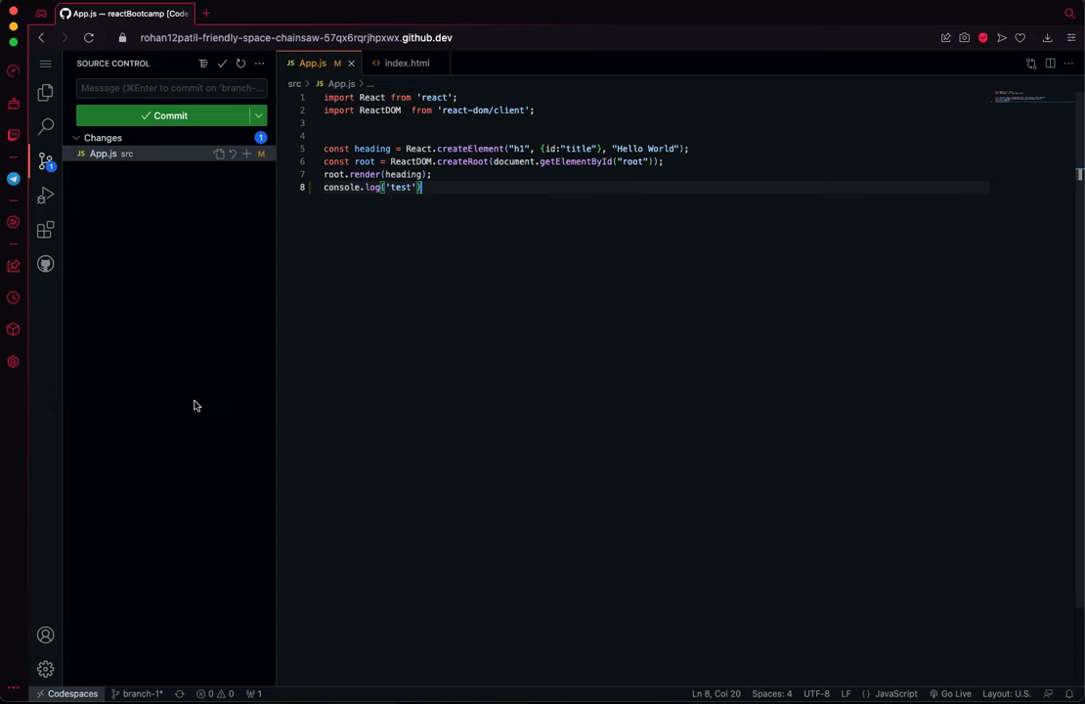
{"action": "left_click", "coordinate": [45, 229]}
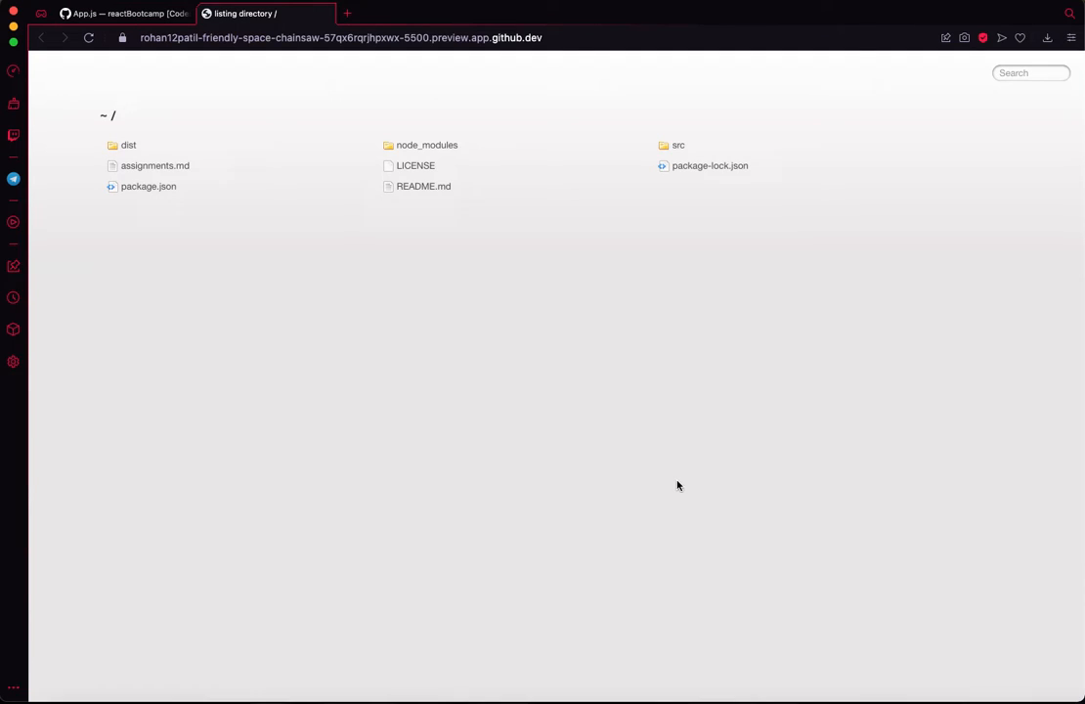
Step: Return to the codespace editor tab and show the project's file tree in Explorer
{"action": "left_click", "coordinate": [125, 12]}
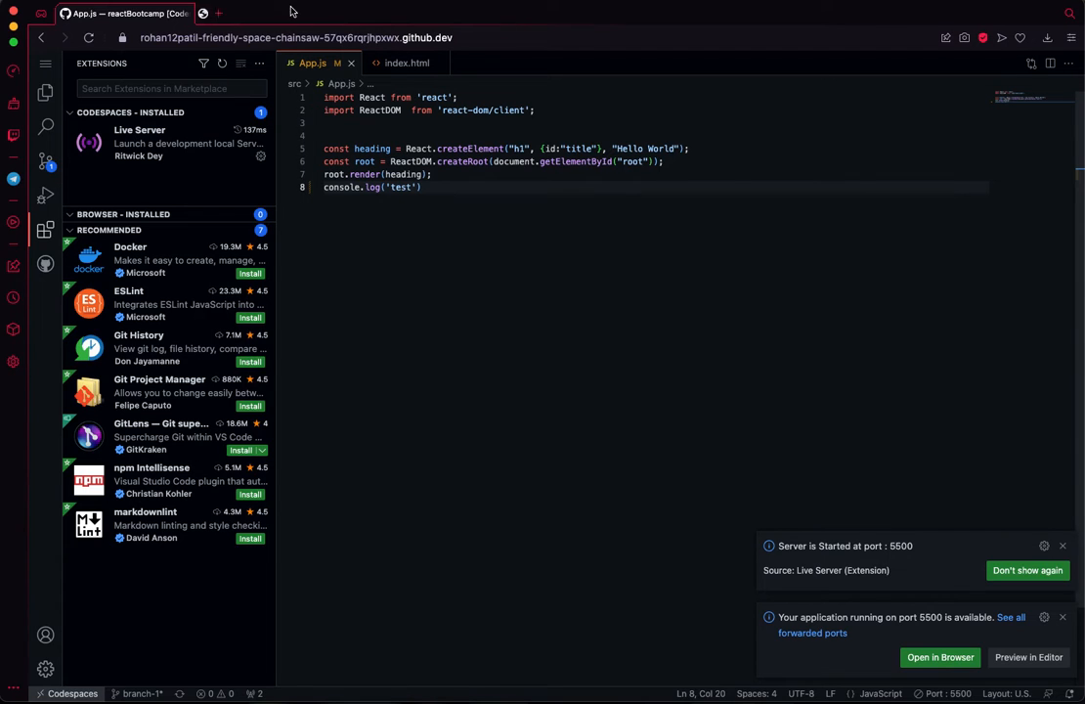
{"action": "mouse_move", "coordinate": [68, 80]}
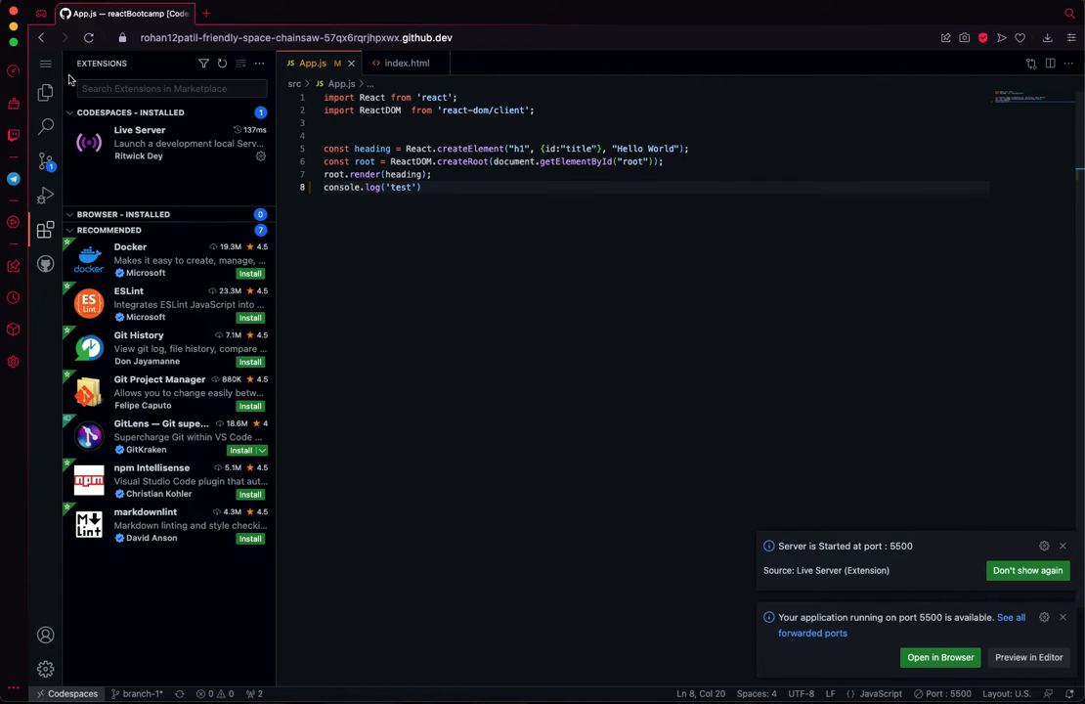
{"action": "left_click", "coordinate": [45, 92]}
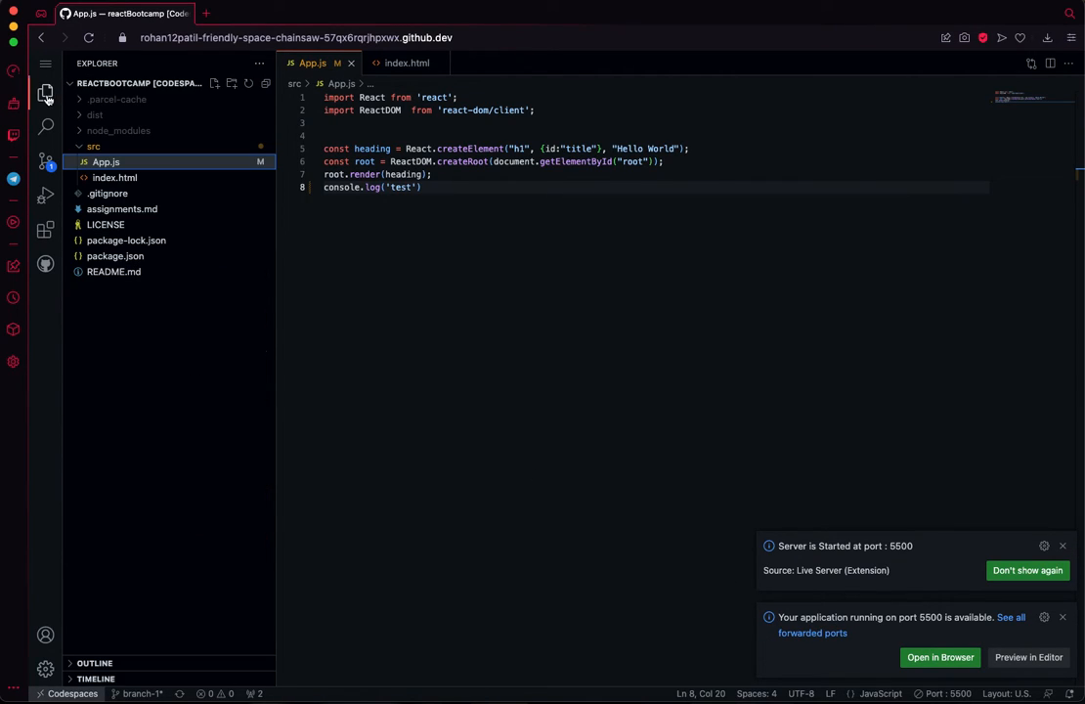
Step: Browse the editor's hamburger menu View options looking for the terminal
{"action": "left_click", "coordinate": [88, 65]}
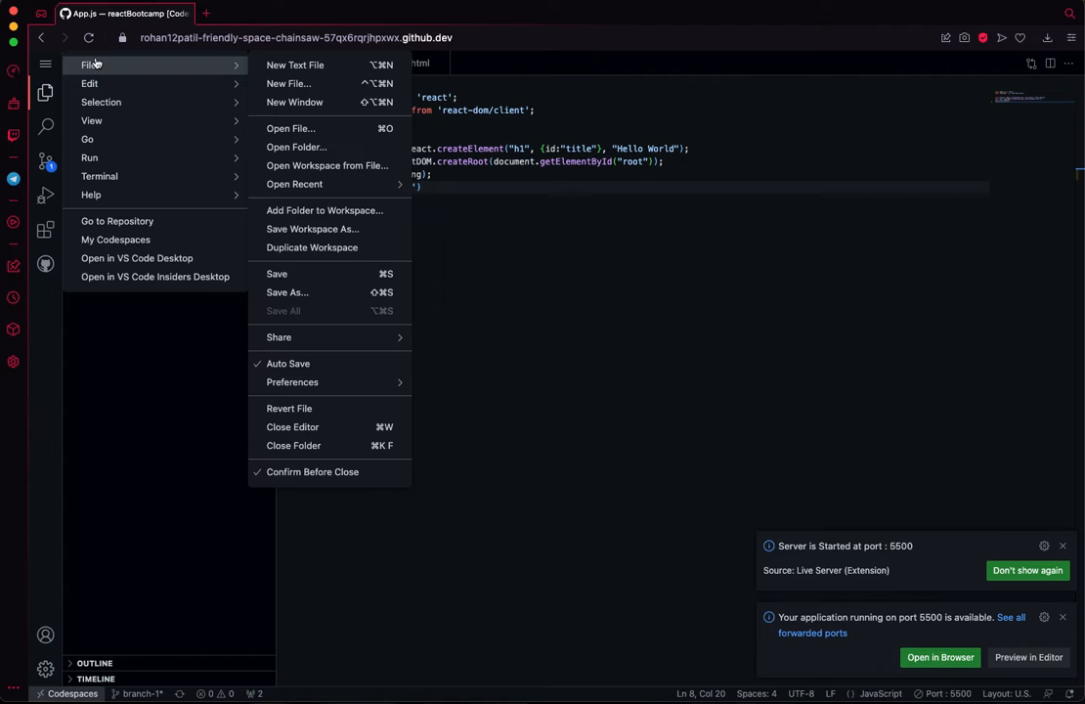
{"action": "left_click", "coordinate": [91, 121]}
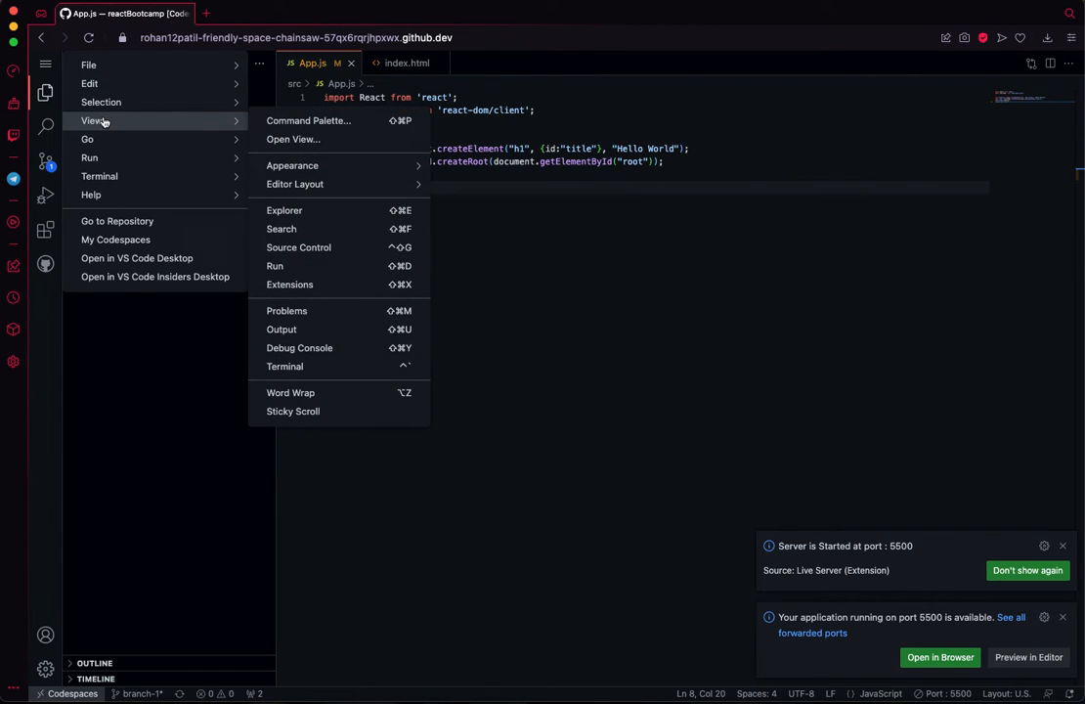
{"action": "mouse_move", "coordinate": [334, 246]}
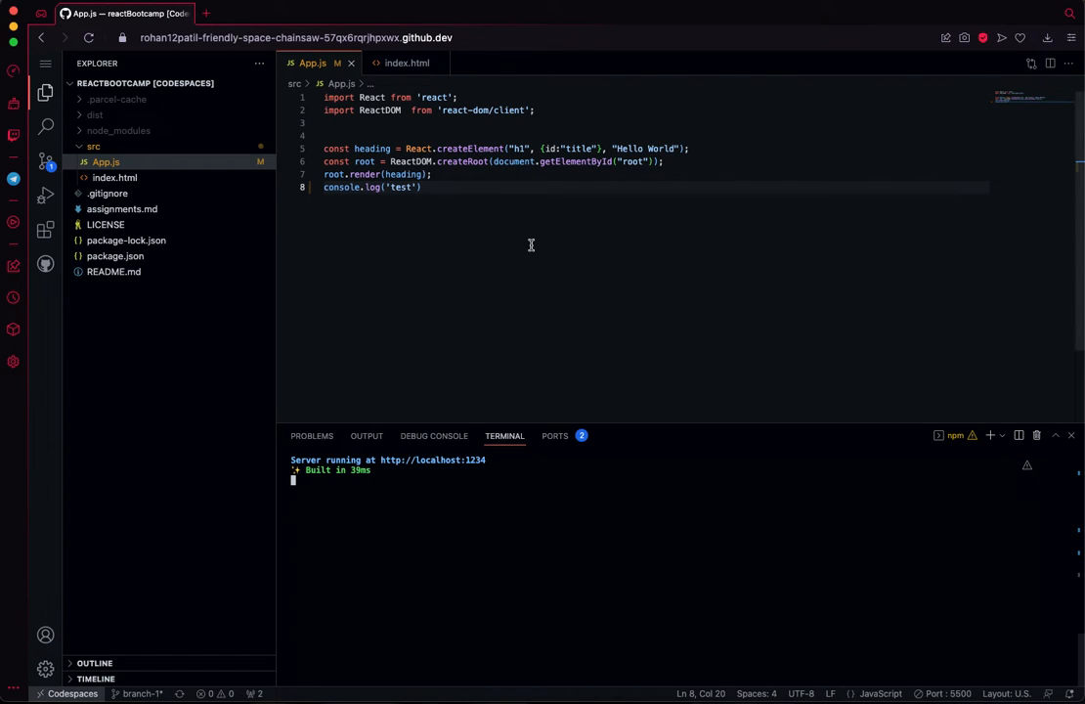
{"action": "mouse_move", "coordinate": [496, 461]}
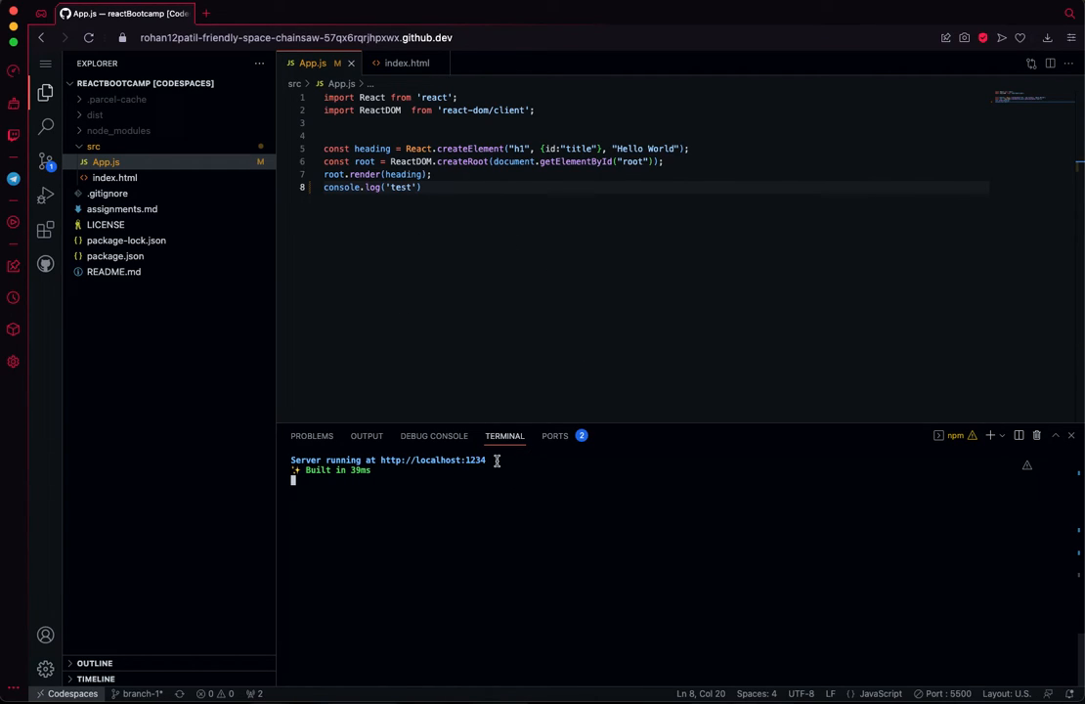
{"action": "mouse_move", "coordinate": [438, 237]}
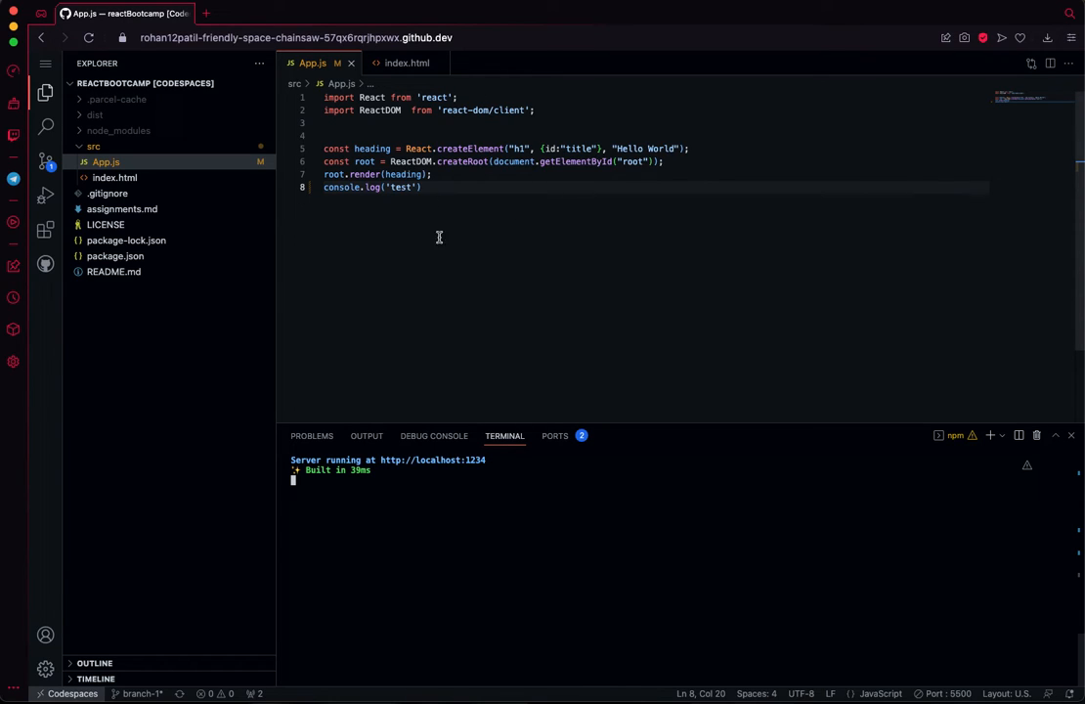
{"action": "mouse_move", "coordinate": [673, 266]}
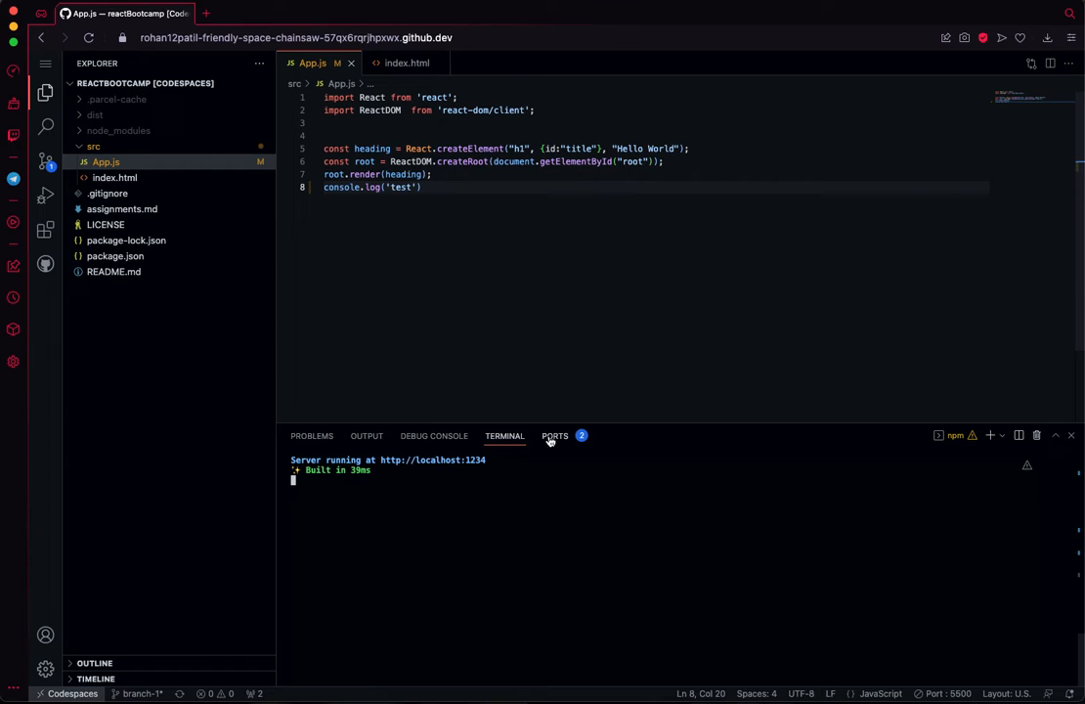
Step: From the Ports list, open the port 1234 app showing Hello World, then return to the editor
{"action": "left_click", "coordinate": [555, 436]}
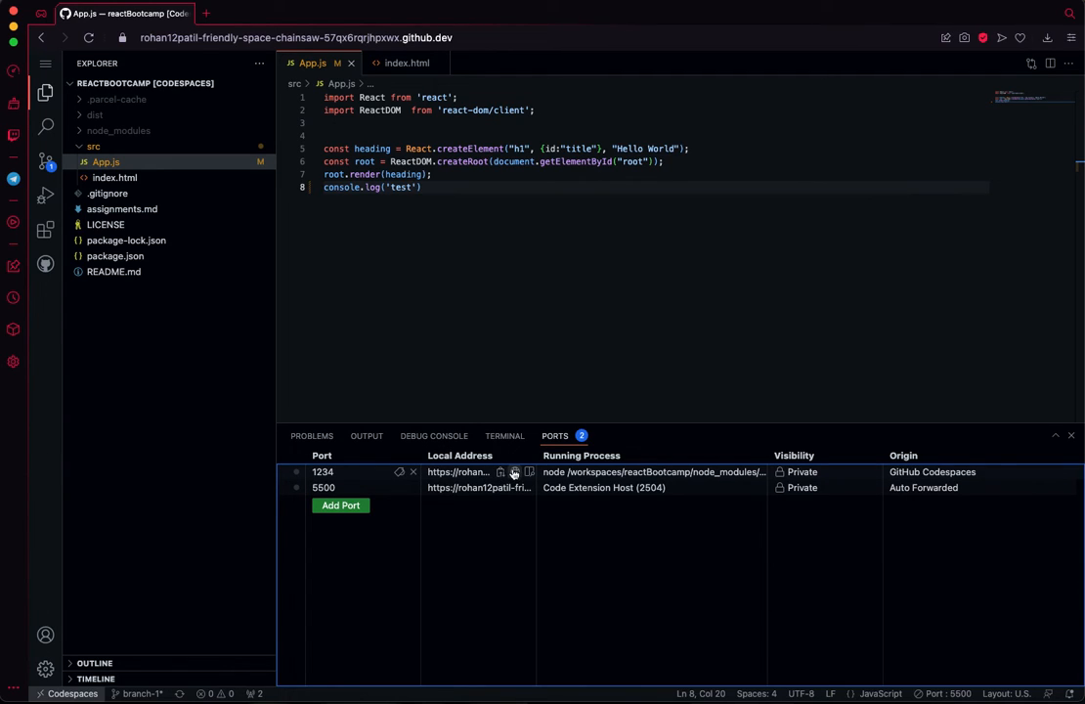
{"action": "left_click", "coordinate": [516, 471]}
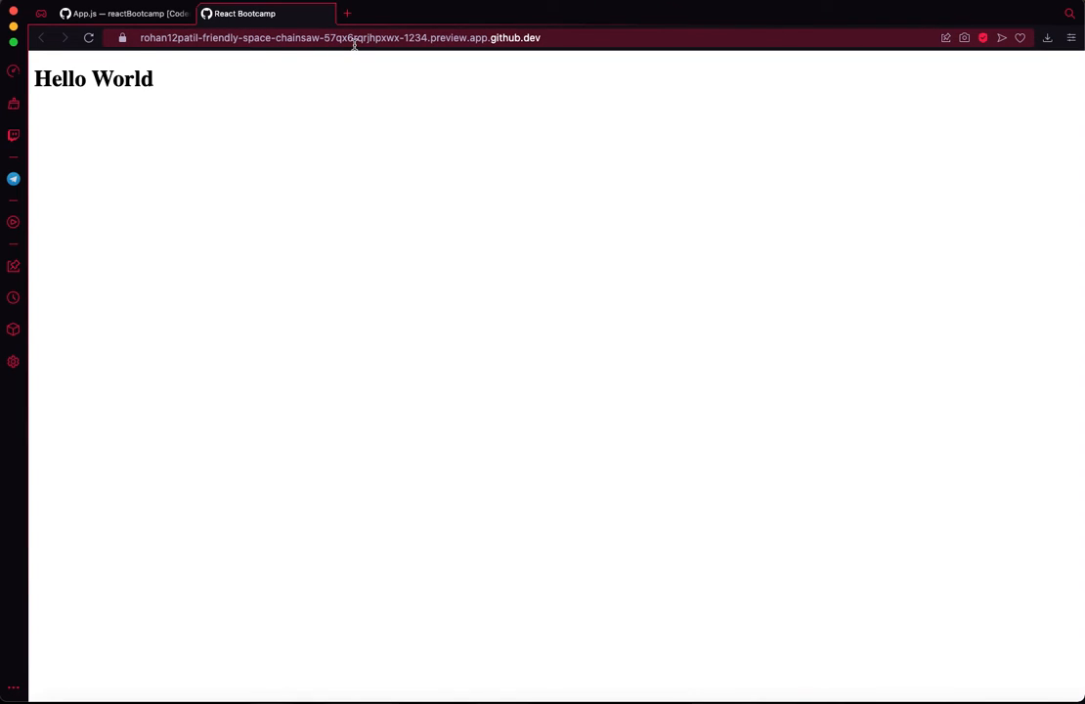
{"action": "left_click", "coordinate": [121, 14]}
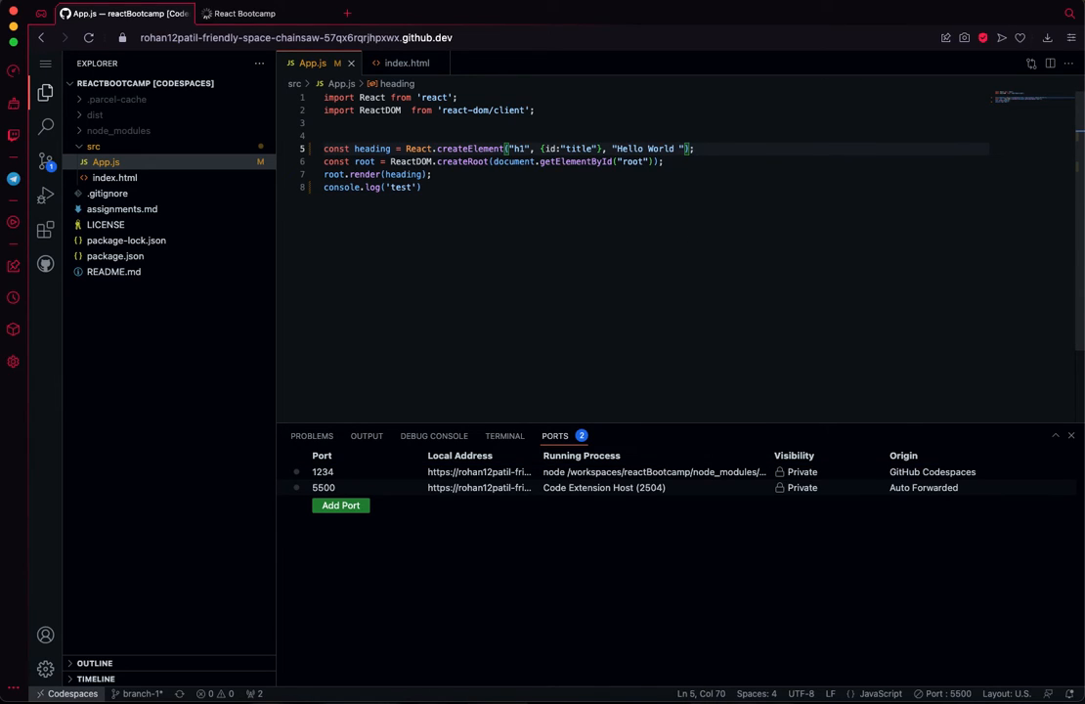
Step: Change the heading to 'Hello World 123', confirm it in the preview, and check the rebuild output
{"action": "type", "text": "123"}
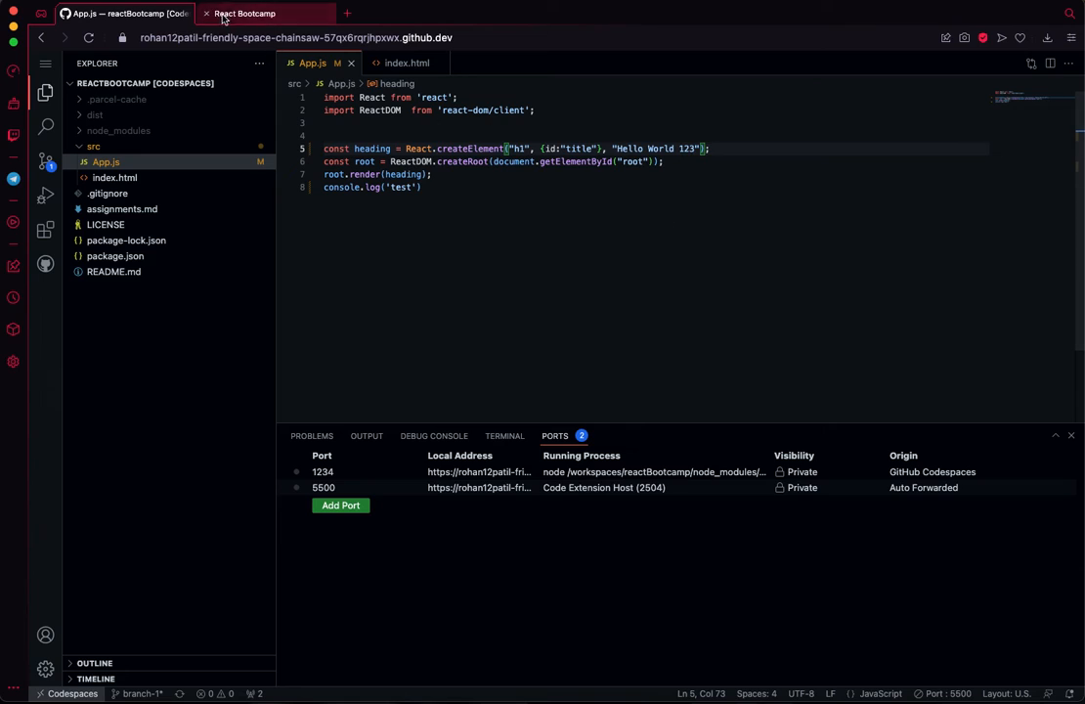
{"action": "left_click", "coordinate": [245, 14]}
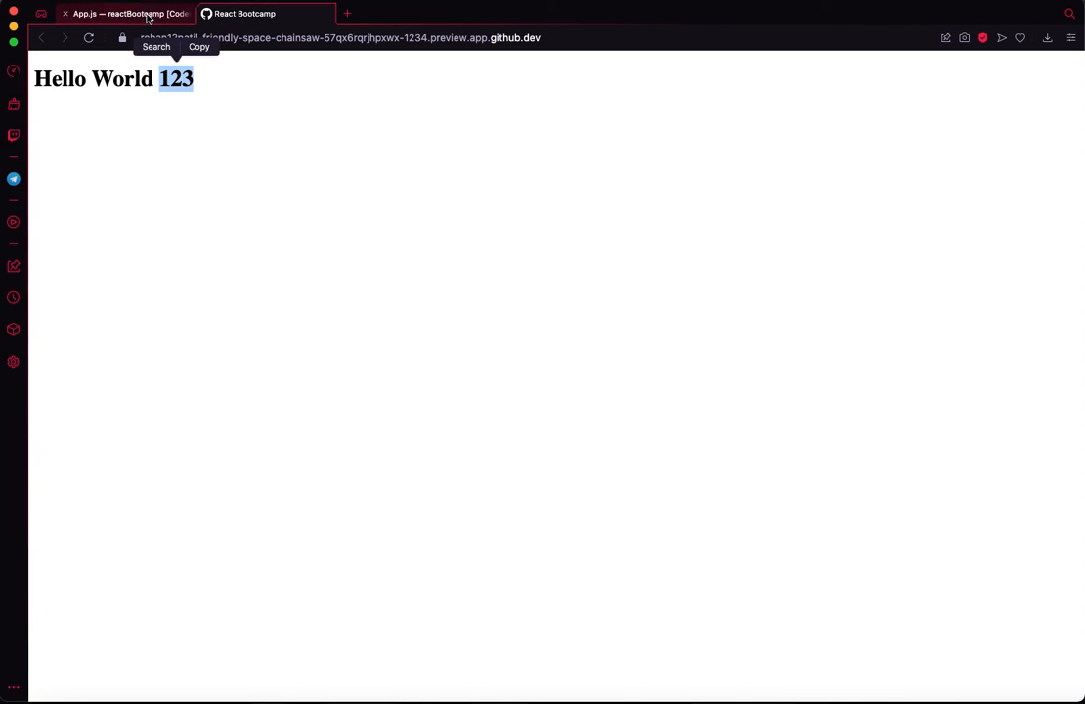
{"action": "left_click", "coordinate": [125, 12]}
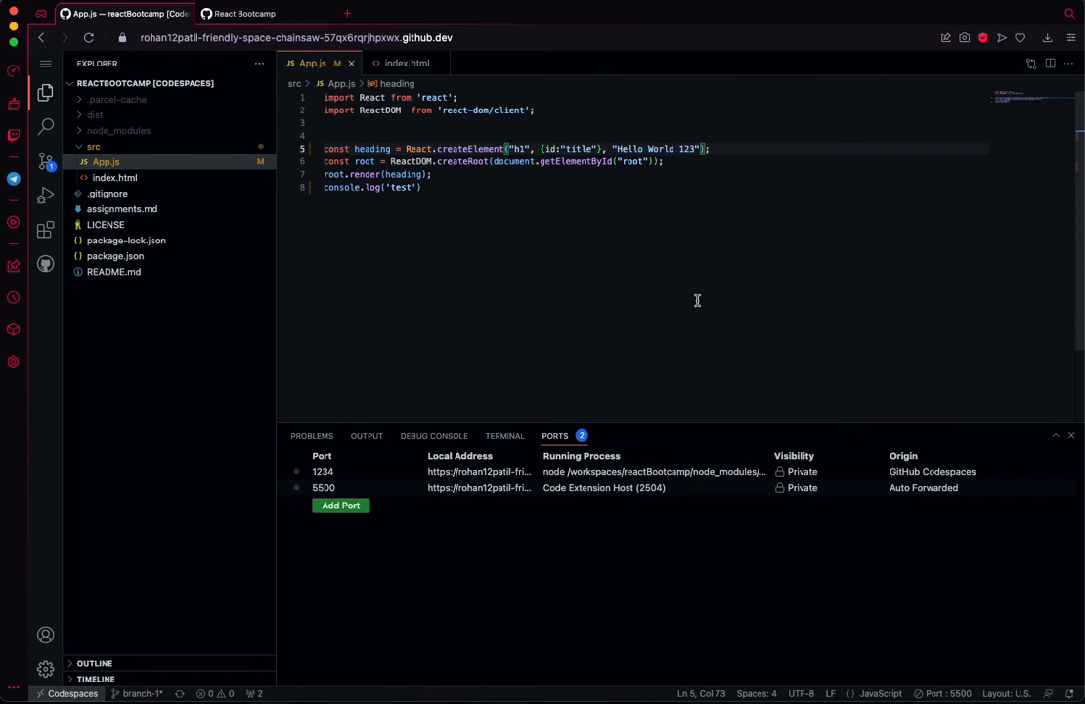
{"action": "left_click", "coordinate": [504, 434]}
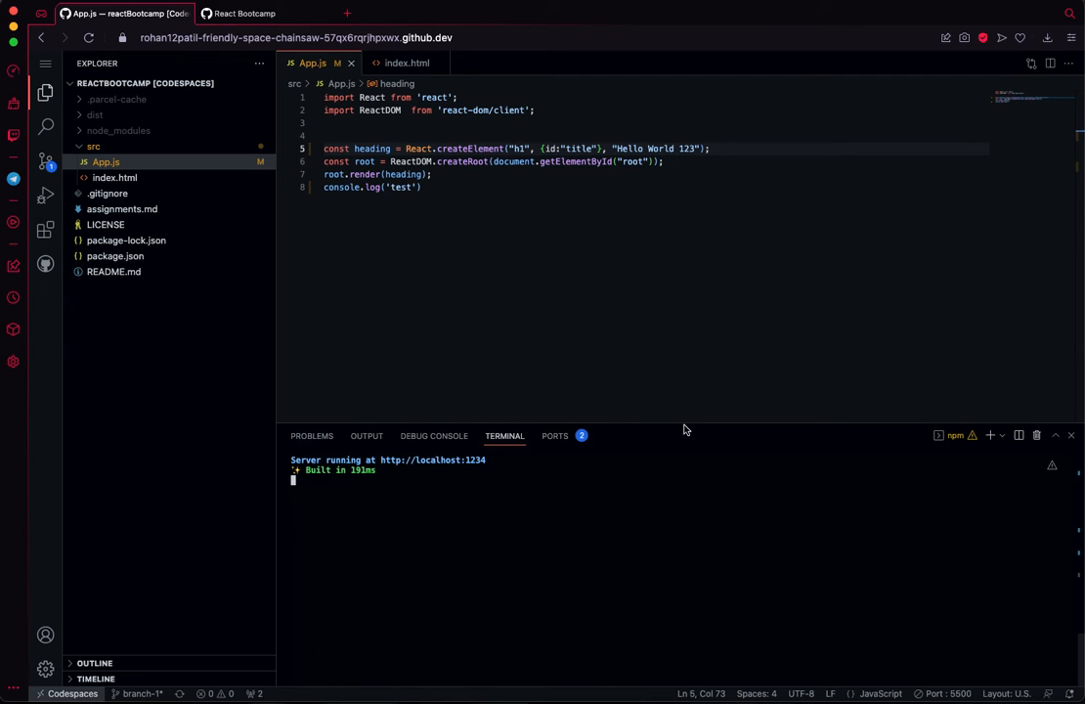
{"action": "mouse_move", "coordinate": [44, 196]}
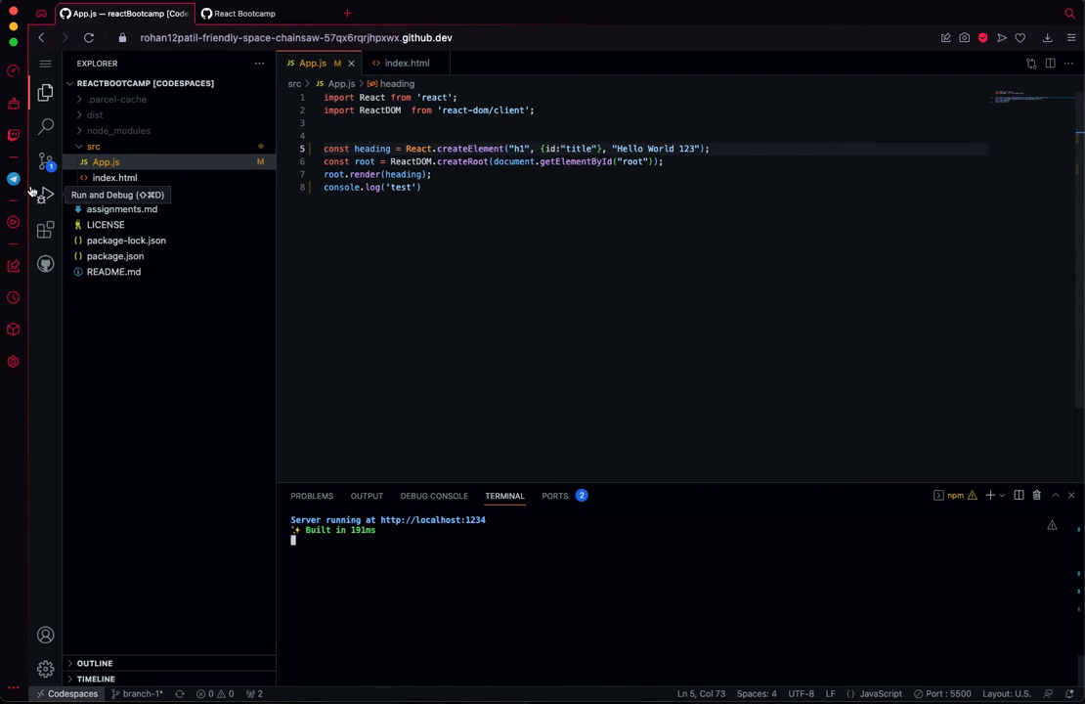
{"action": "left_click", "coordinate": [45, 161]}
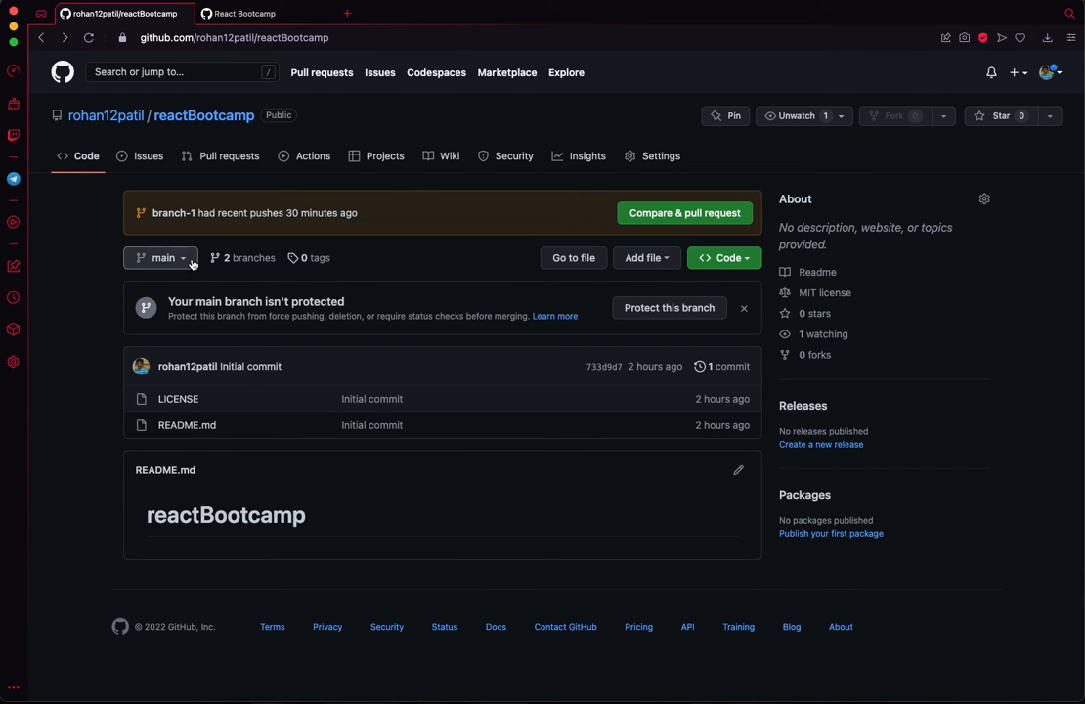
Step: Switch the repository page to branch-1, browse its files, glance at the preview, and return
{"action": "left_click", "coordinate": [160, 258]}
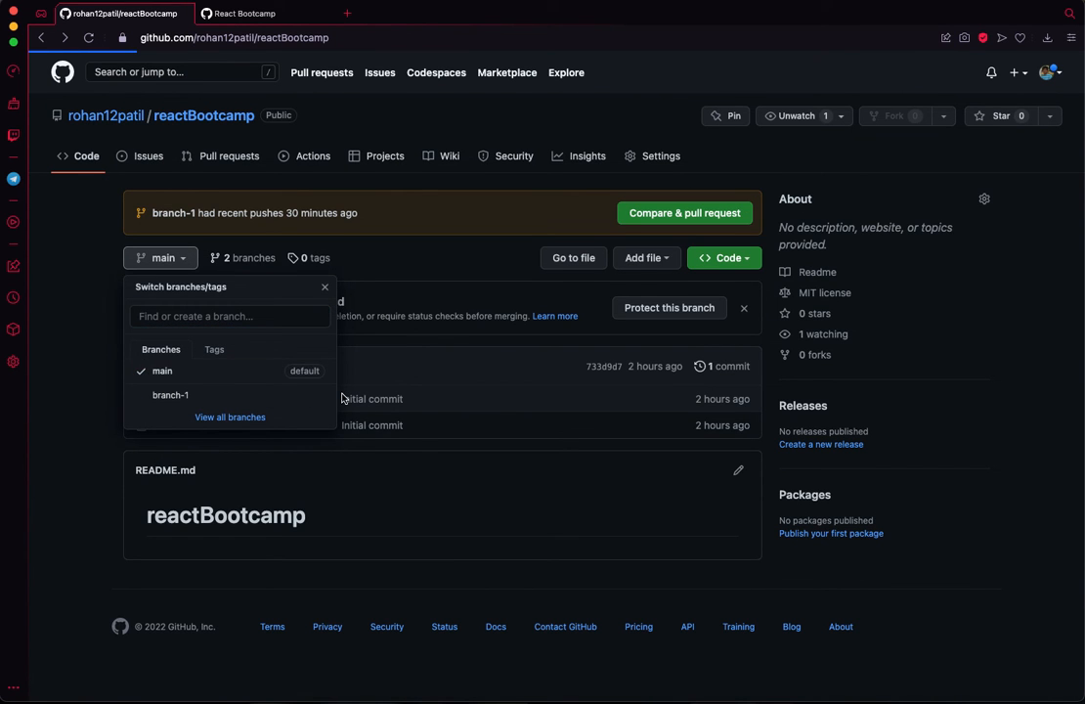
{"action": "left_click", "coordinate": [170, 395]}
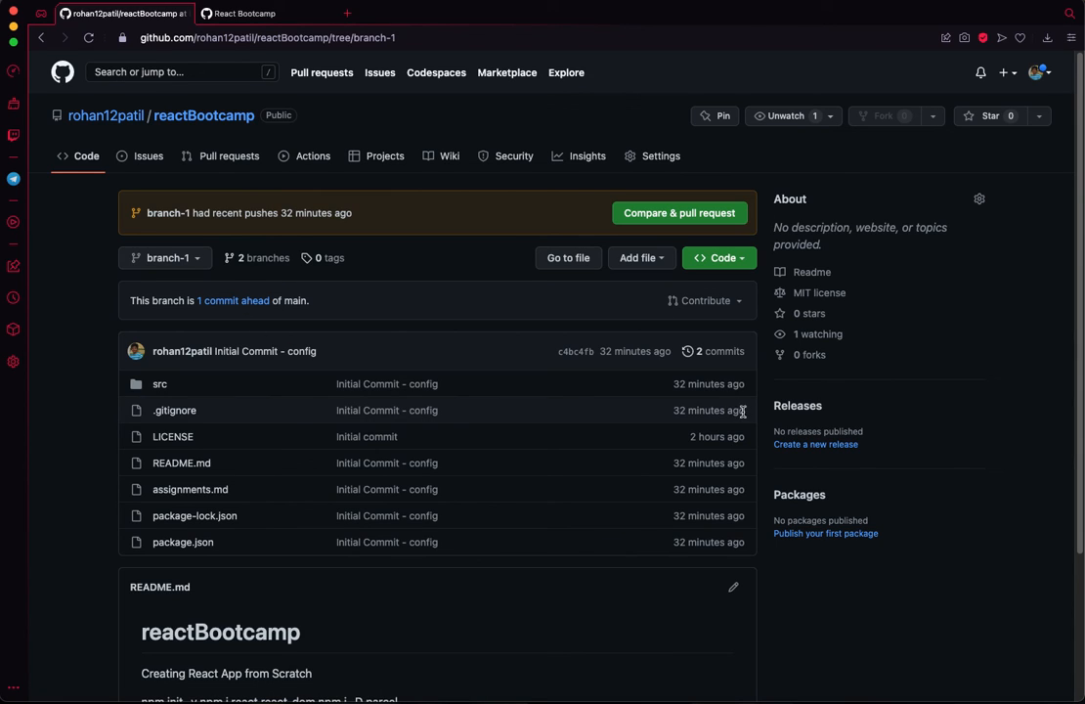
{"action": "mouse_move", "coordinate": [242, 316]}
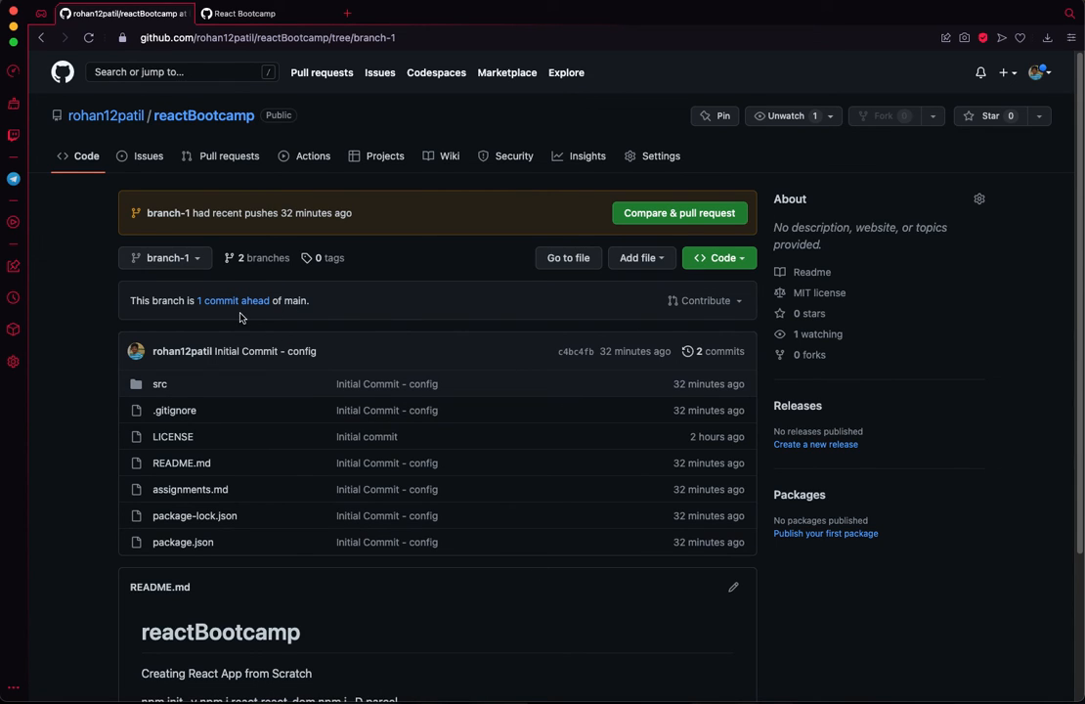
{"action": "scroll", "scroll_direction": "down", "scroll_amount": 3}
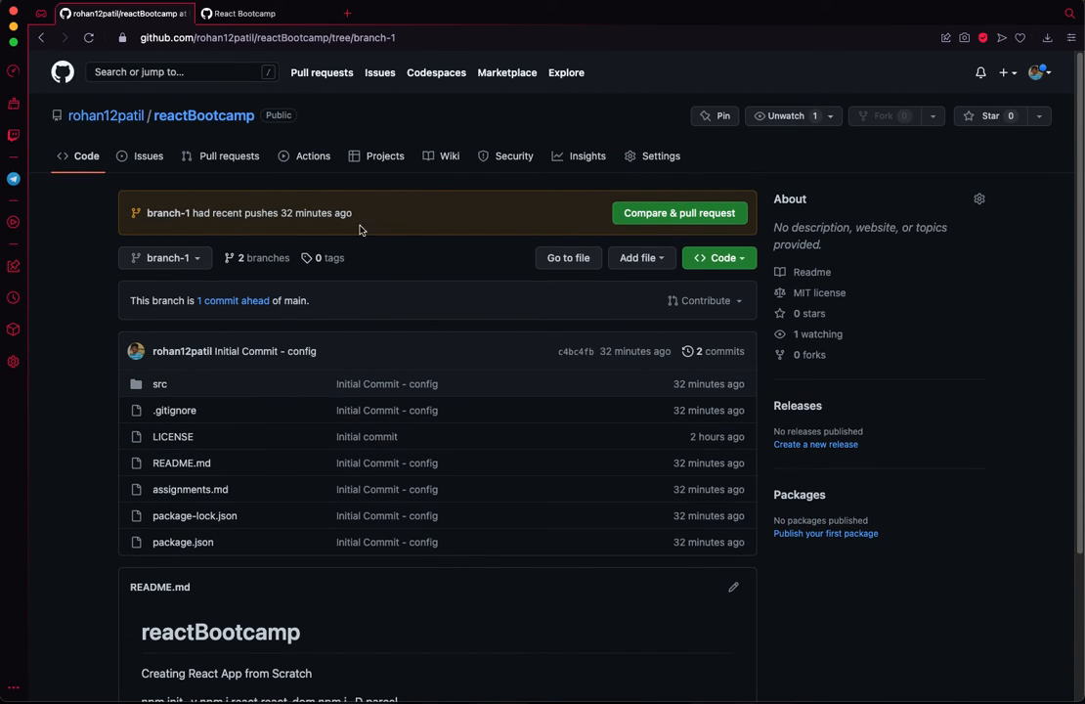
{"action": "left_click", "coordinate": [244, 11]}
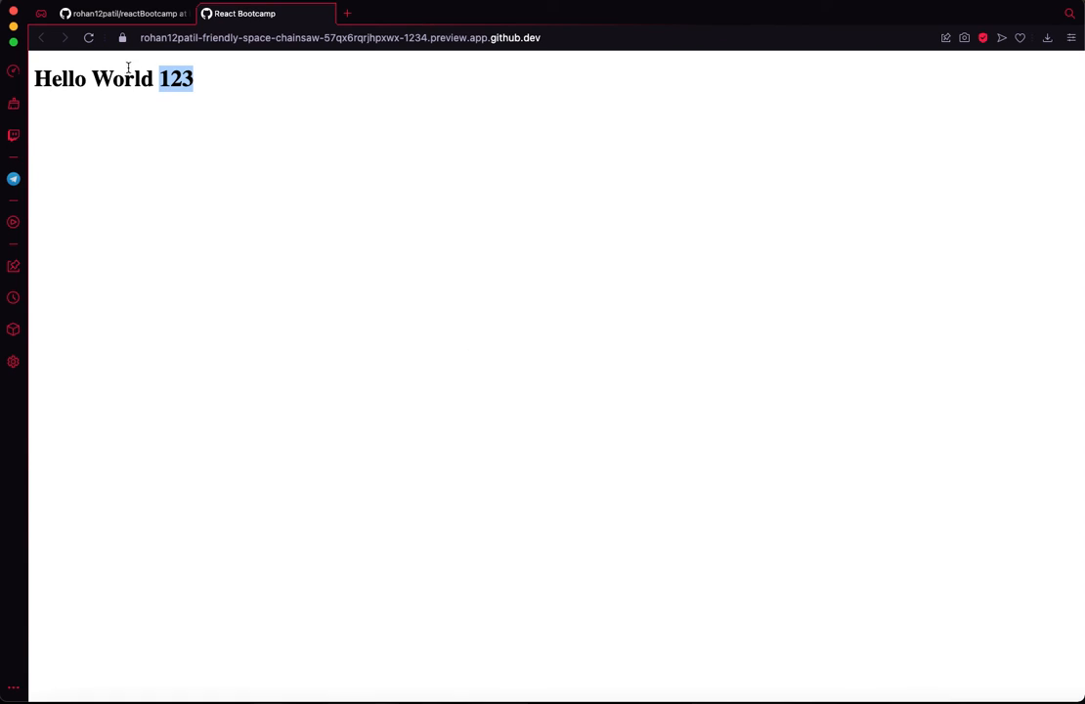
{"action": "left_click", "coordinate": [121, 11]}
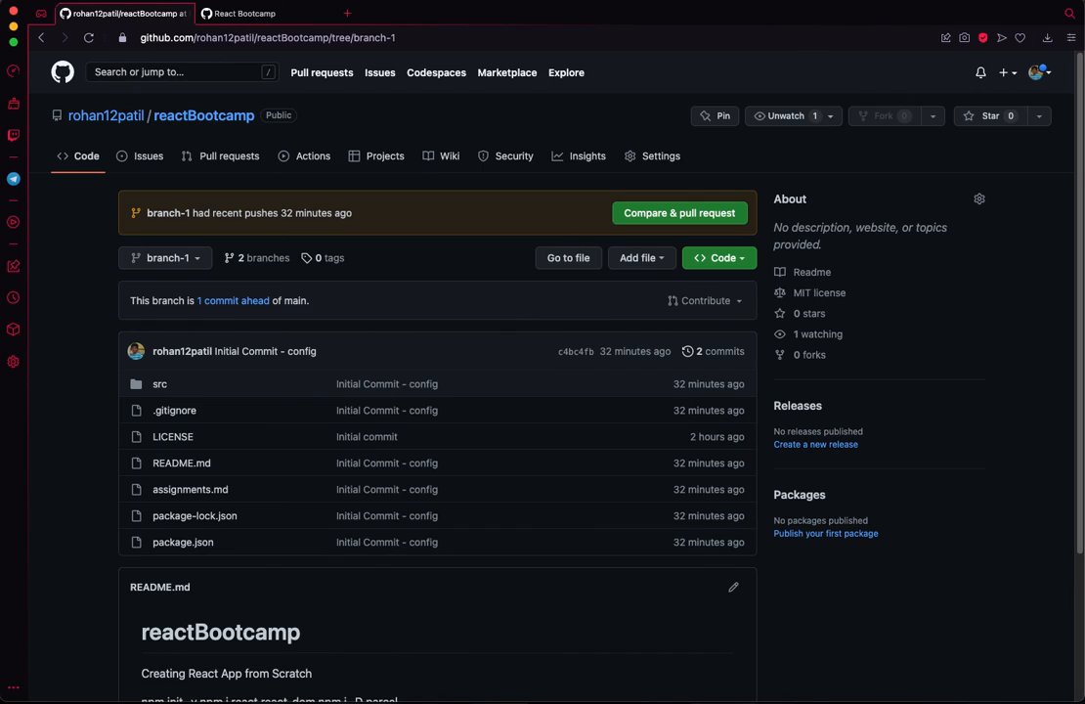